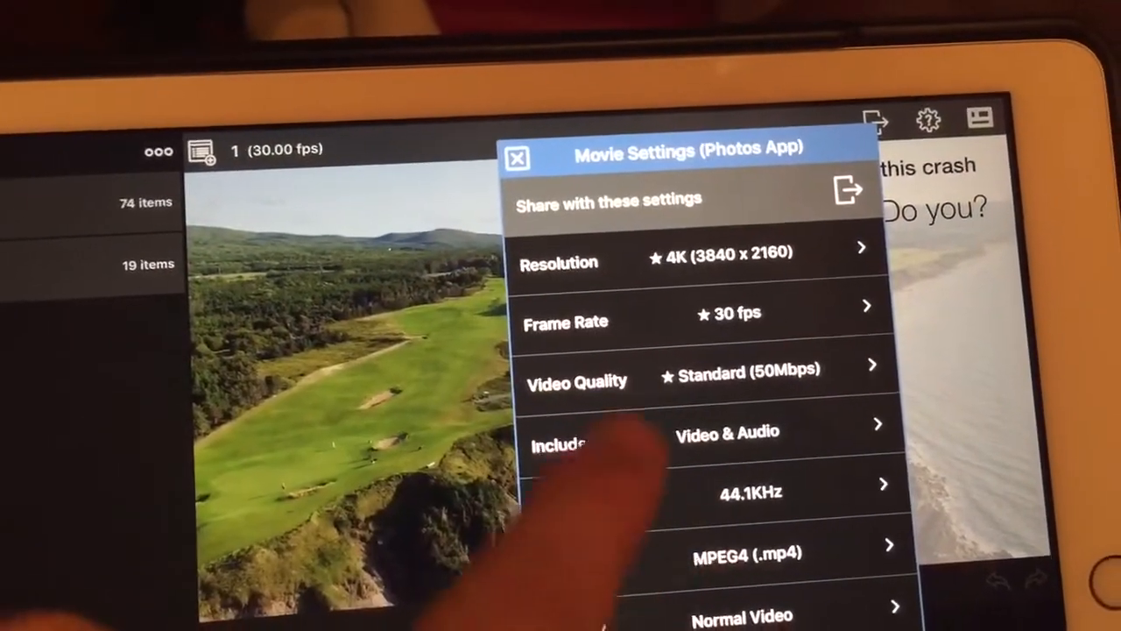
{"action": "scroll", "scroll_direction": "down", "scroll_amount": 3}
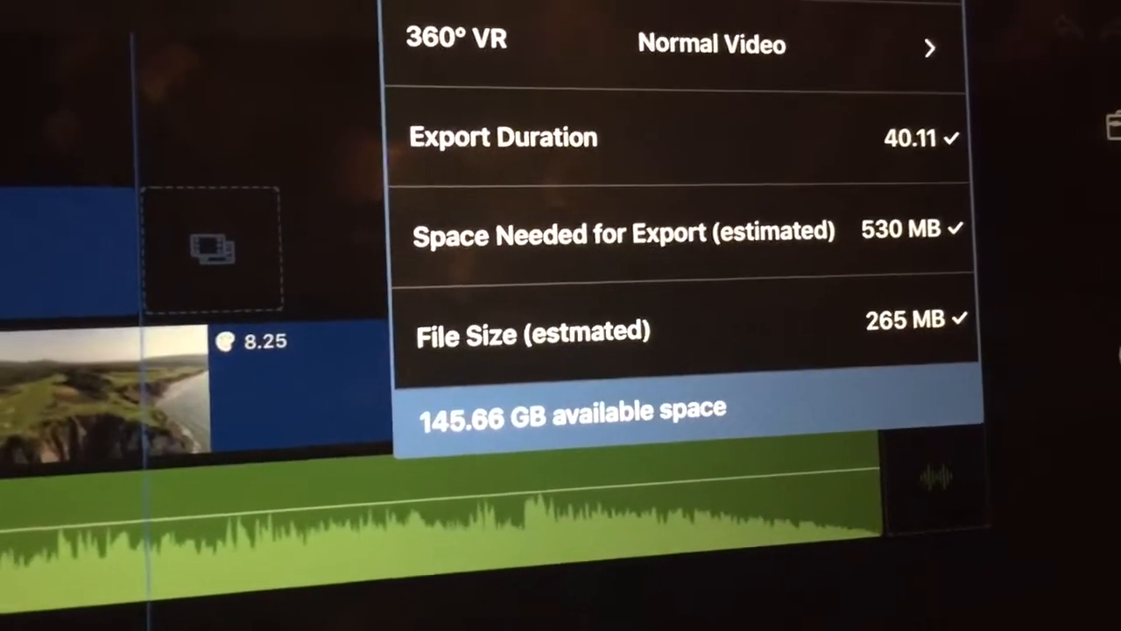